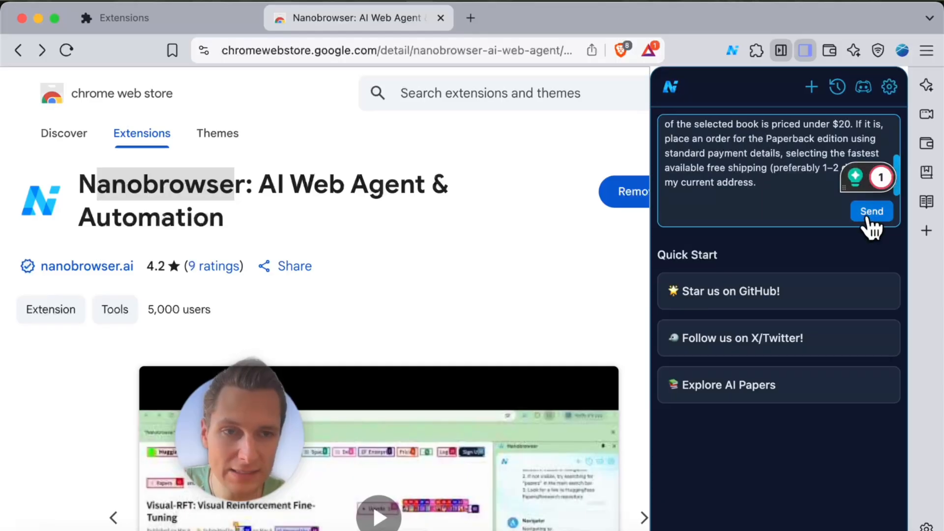
# Send the Amazon paperback ordering prompt to the Nanobrowser agent from the Web Store page.
pyautogui.click(871, 212)
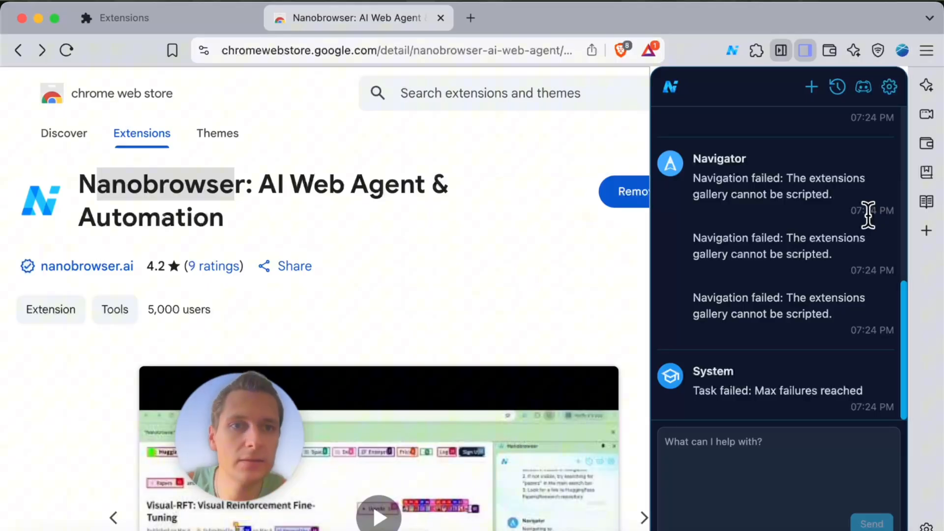
pyautogui.moveTo(843, 226)
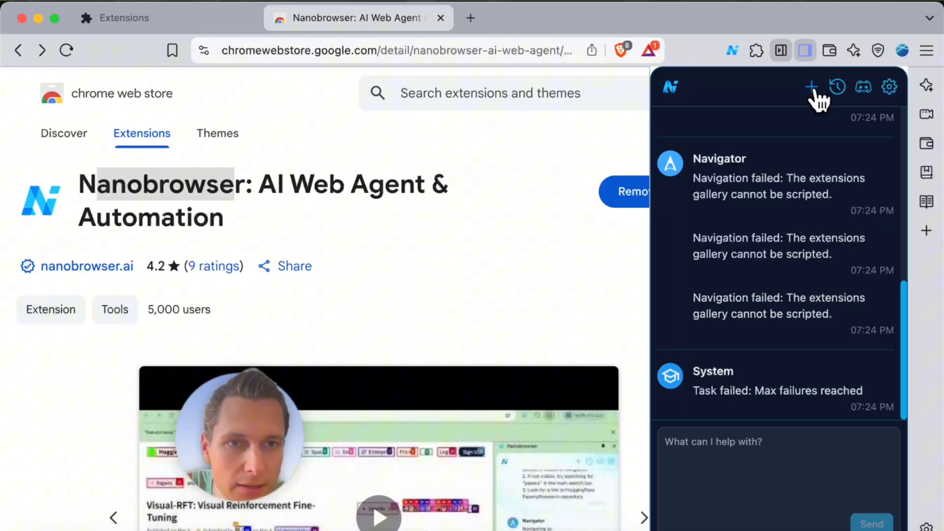
# Resend the ordering prompt in a new chat, then start another empty chat after it fails.
pyautogui.click(811, 86)
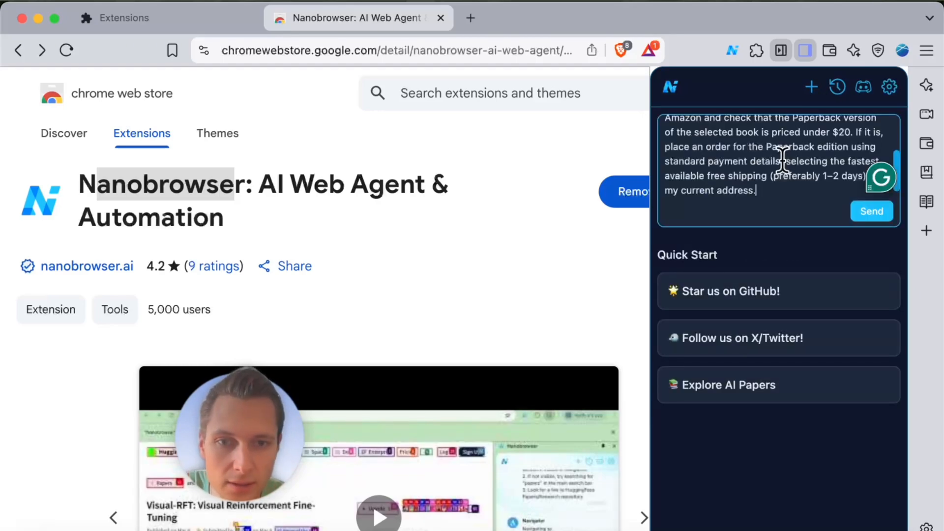
pyautogui.click(871, 211)
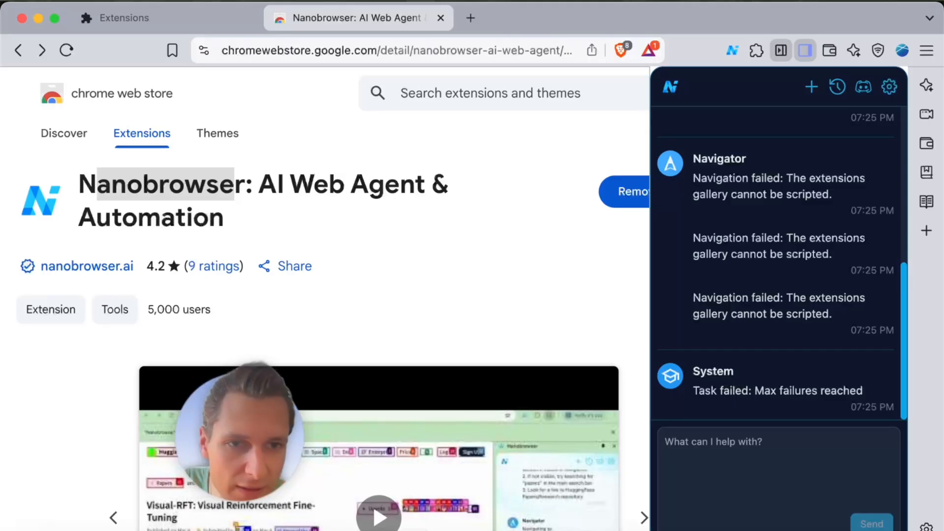
pyautogui.click(810, 87)
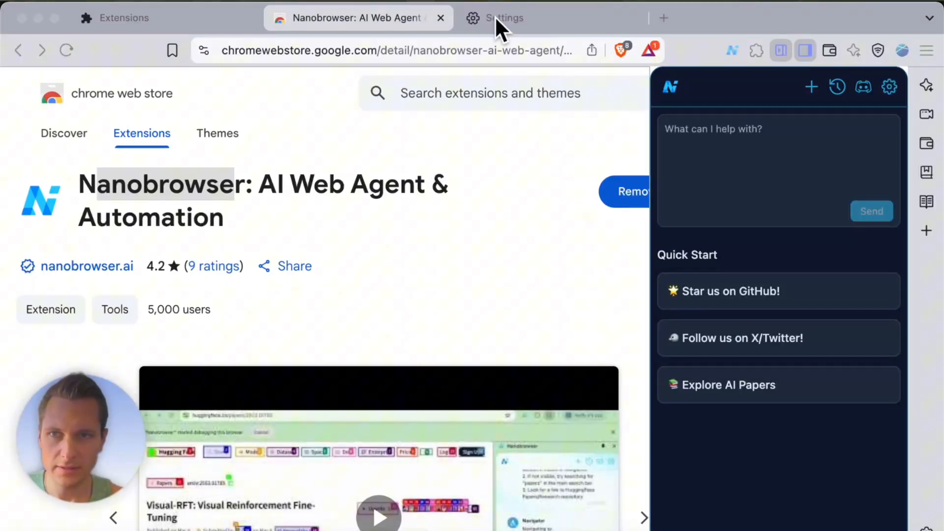
# From a new tab, submit the prompt to order the paperback under $20 from Amazon.
pyautogui.click(663, 18)
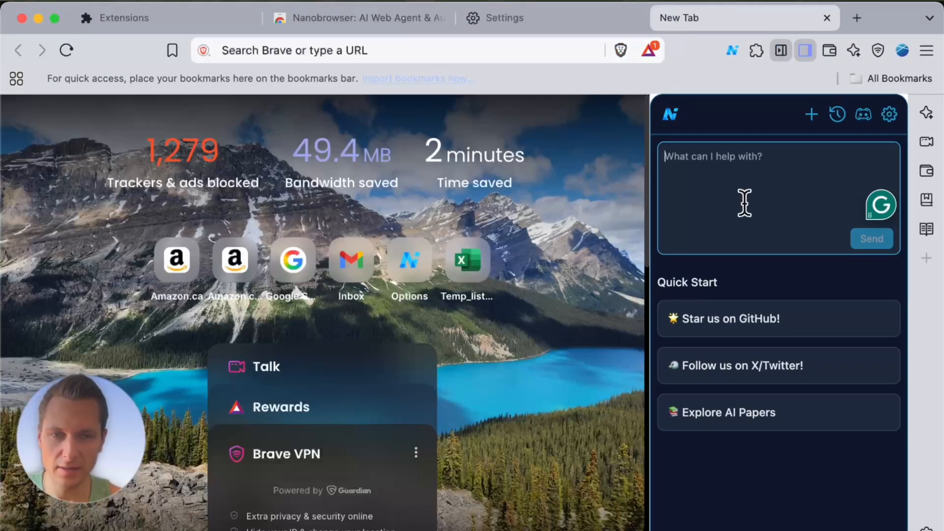
pyautogui.write('Amazon and check that the Paperback version of the selected book is priced under $20. If it is, place an order for the Paperback edition using standard payment details, selecting the fastest available free shipping (preferably 1-2 days) my current address.')
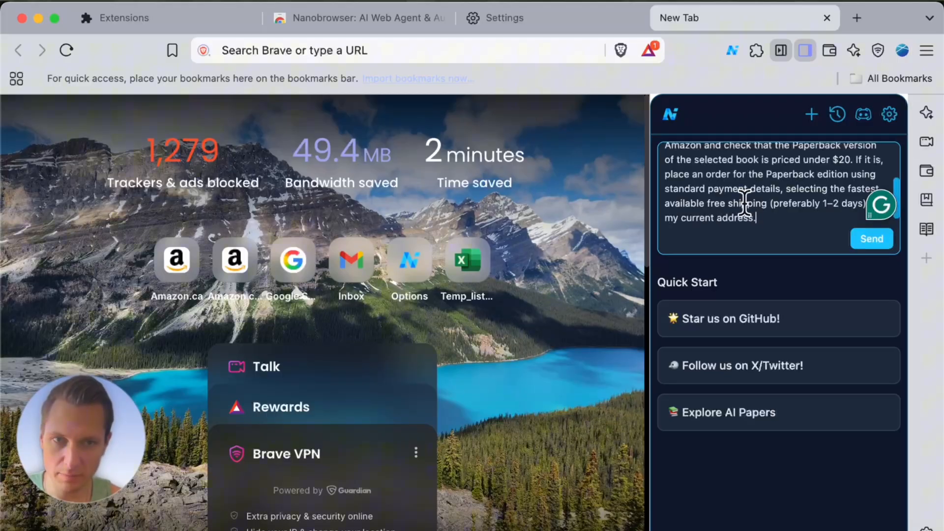
pyautogui.moveTo(825, 259)
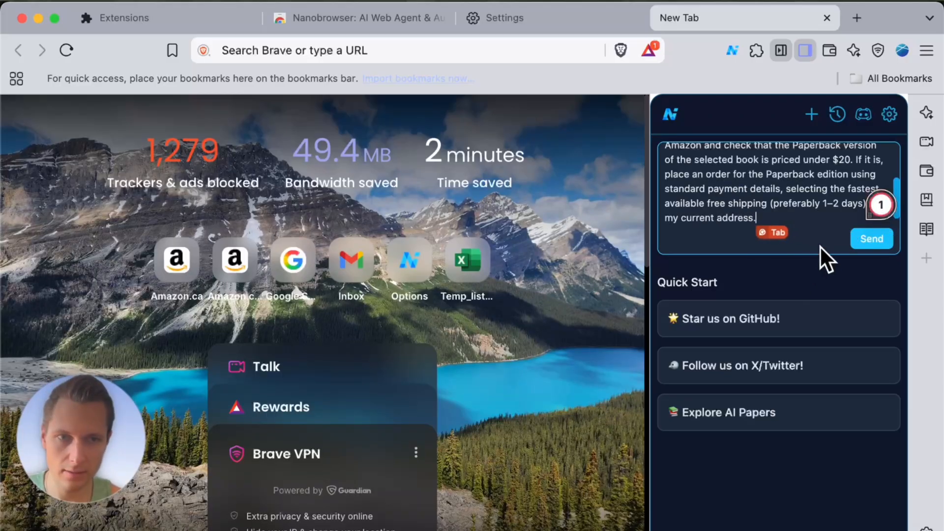
pyautogui.click(871, 238)
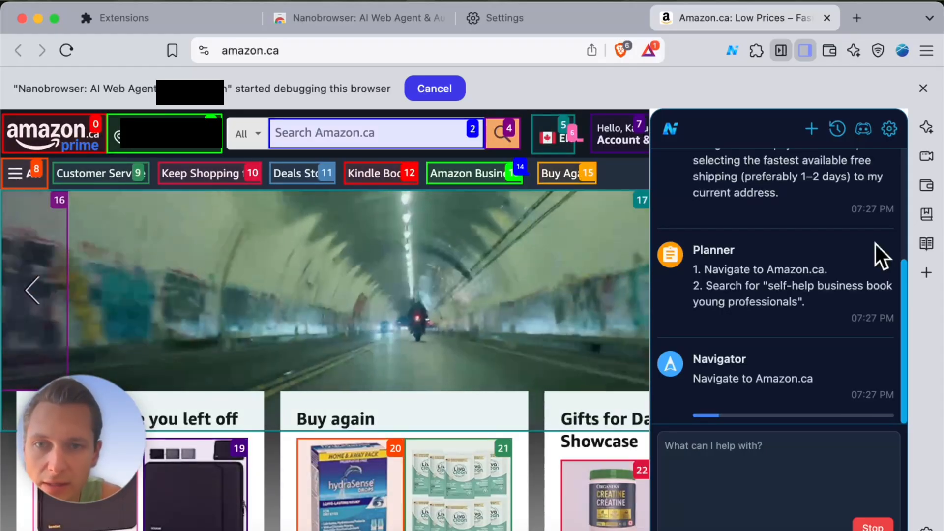
# Open the Originals result and check its paperback price of $19.32 is under $20.
pyautogui.write('self-')
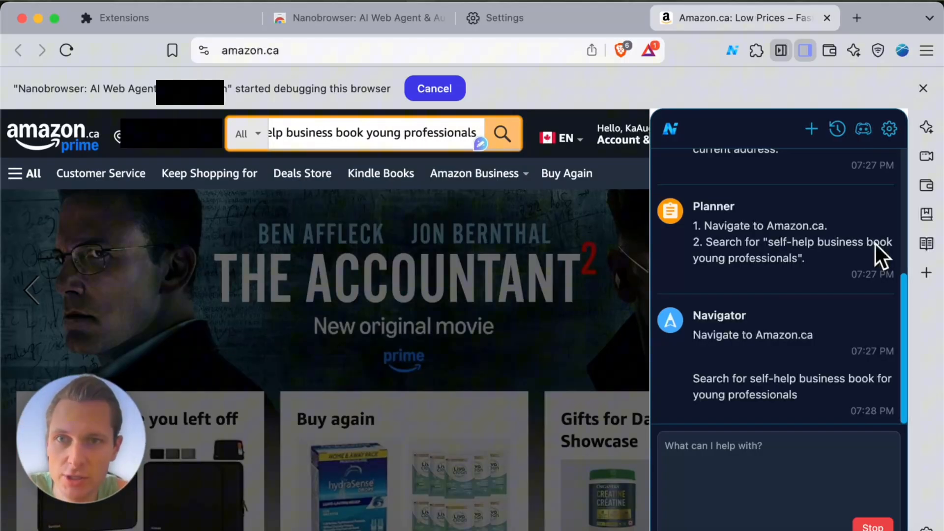
pyautogui.click(502, 133)
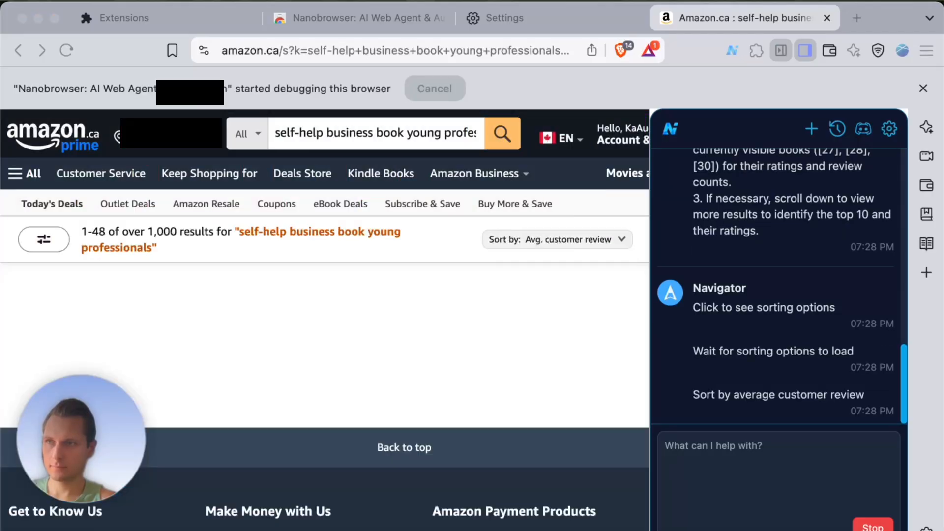
pyautogui.scroll(-3)
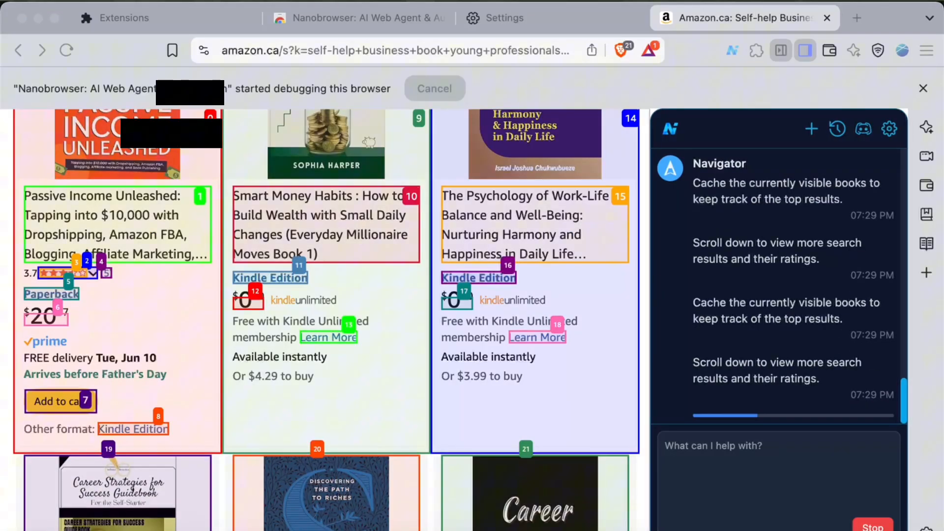
pyautogui.scroll(-3)
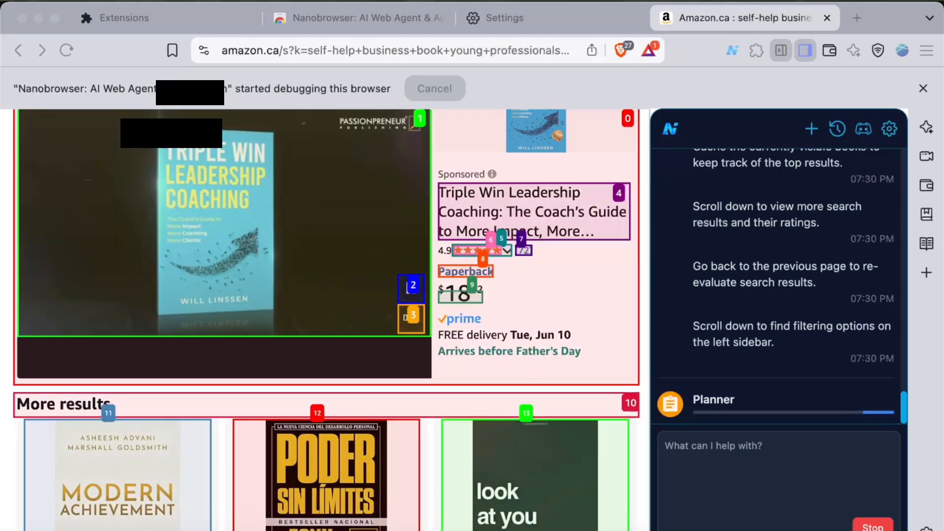
pyautogui.scroll(-3)
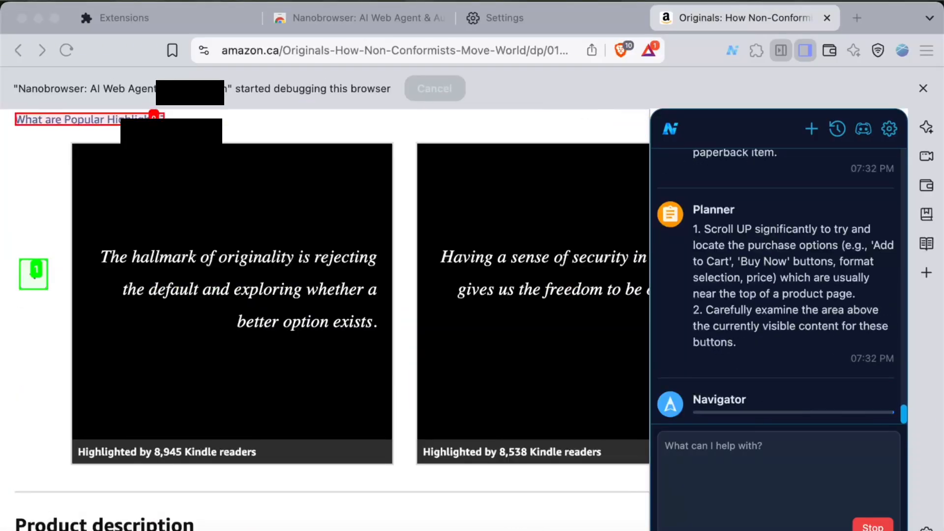
pyautogui.scroll(3)
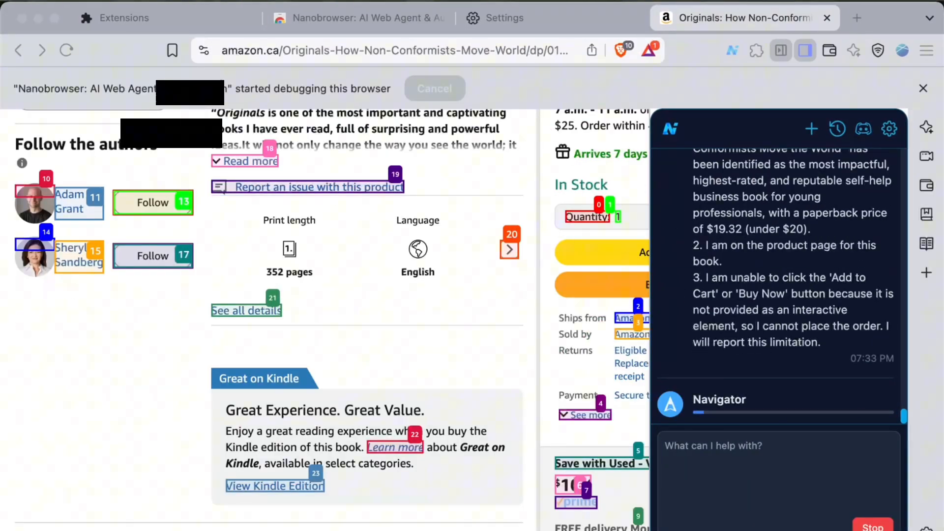
pyautogui.scroll(3)
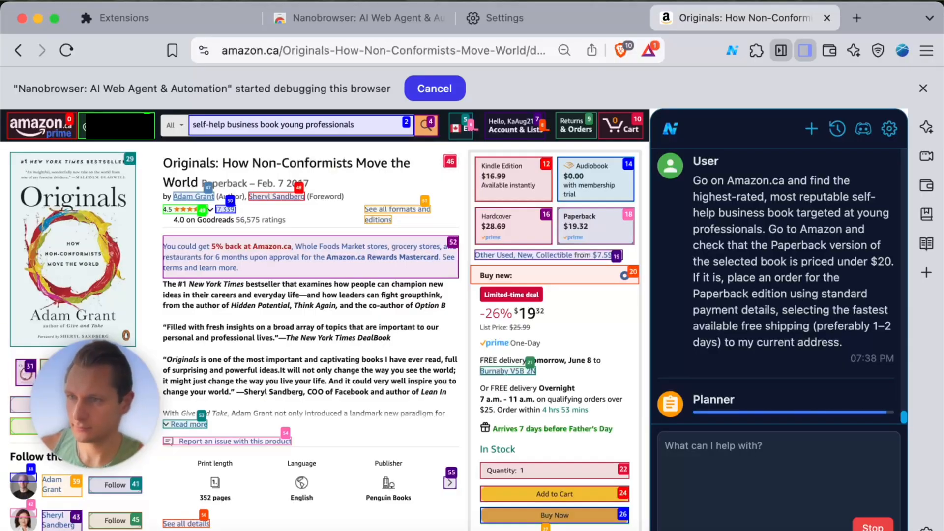
pyautogui.click(553, 514)
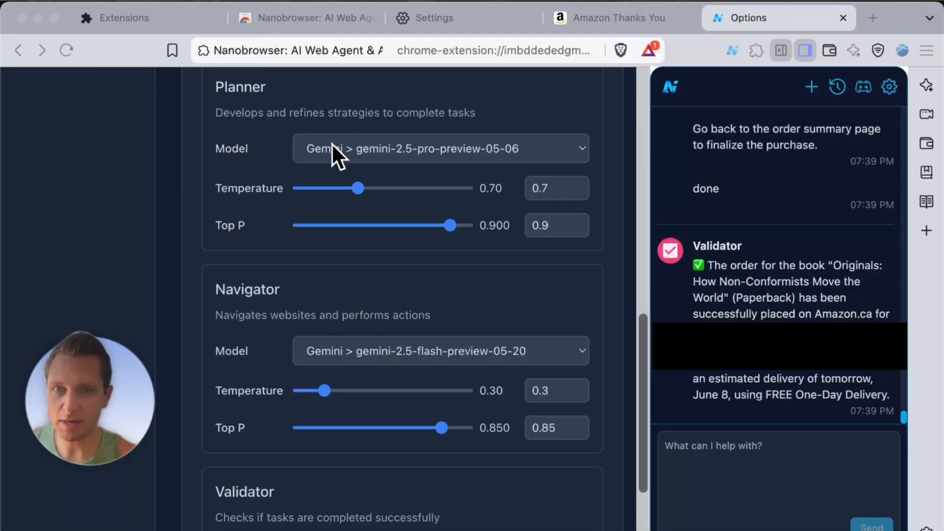
pyautogui.moveTo(494, 376)
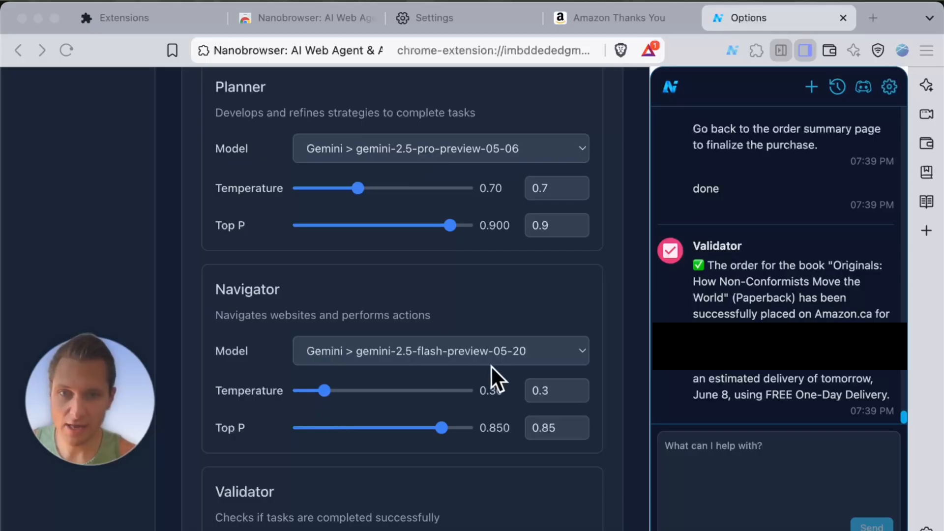
# Scroll the Models page to show the OpenAI and Gemini provider keys and models.
pyautogui.scroll(-3)
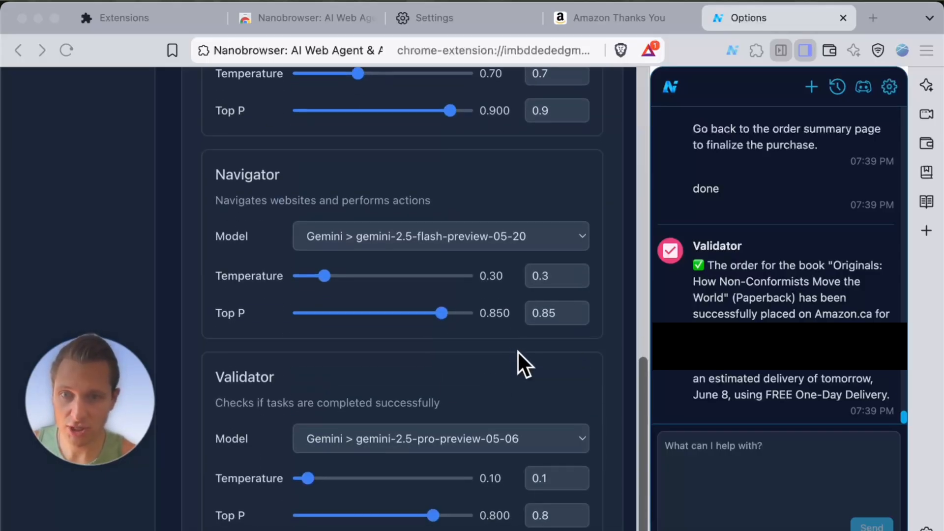
pyautogui.scroll(-3)
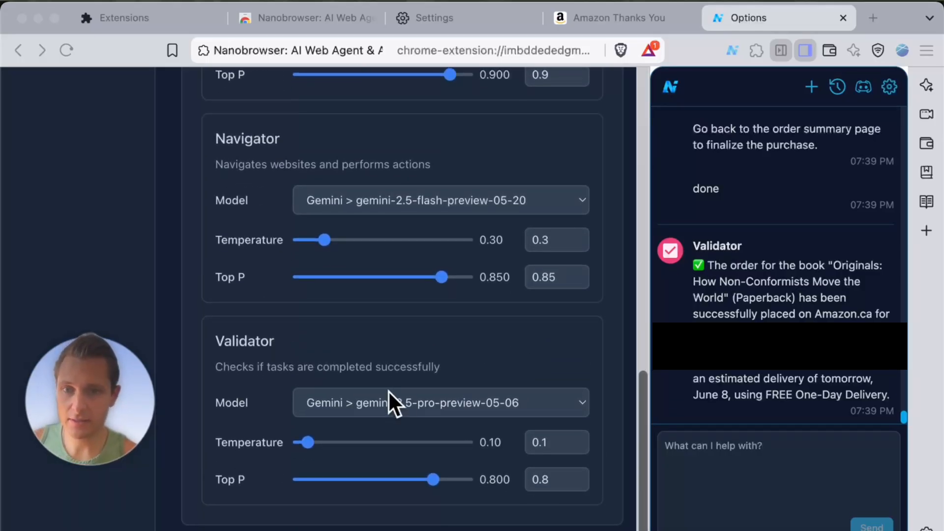
pyautogui.scroll(3)
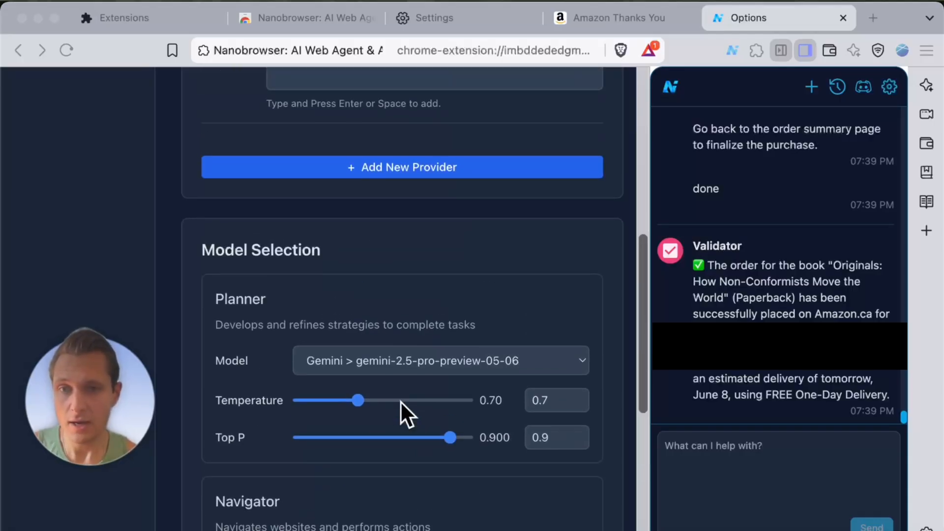
pyautogui.scroll(3)
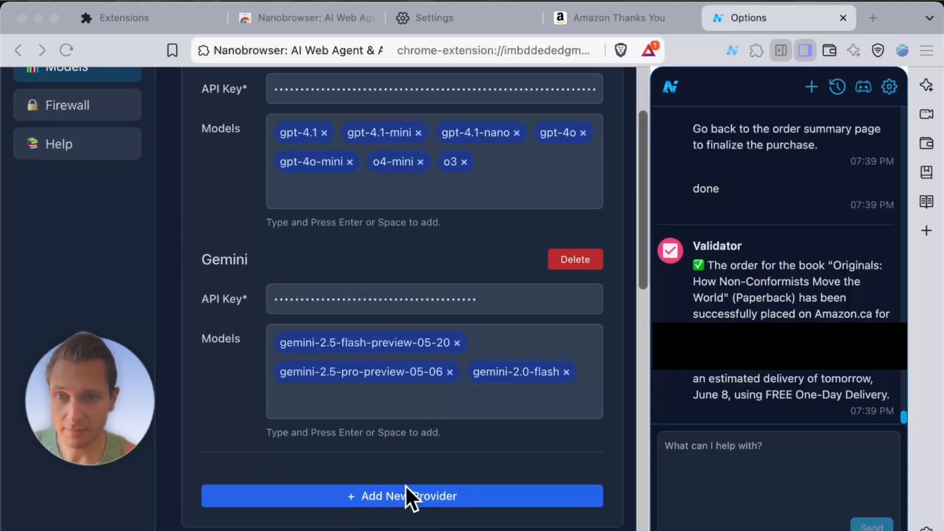
pyautogui.scroll(3)
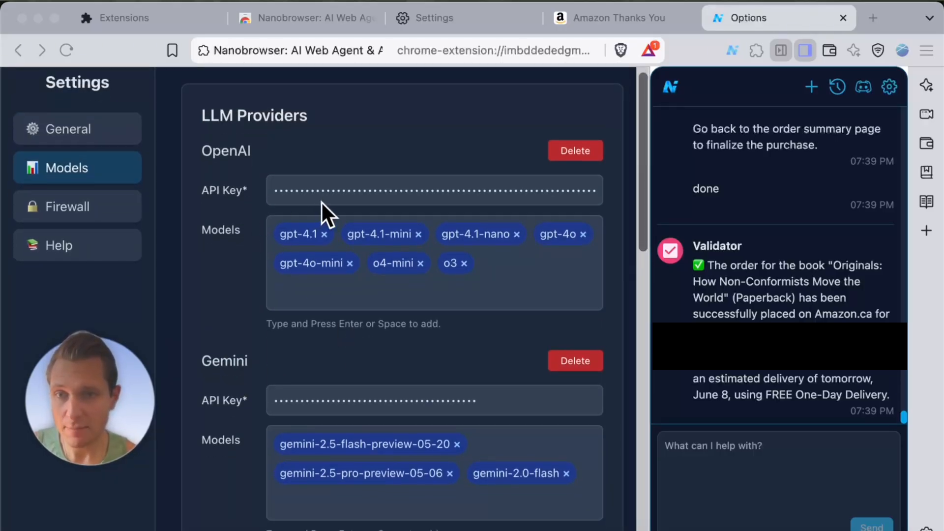
pyautogui.scroll(-3)
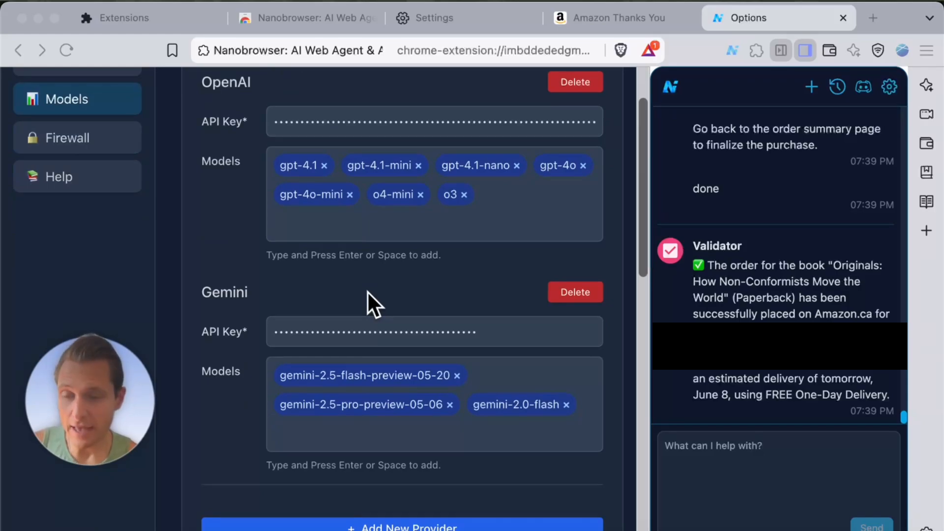